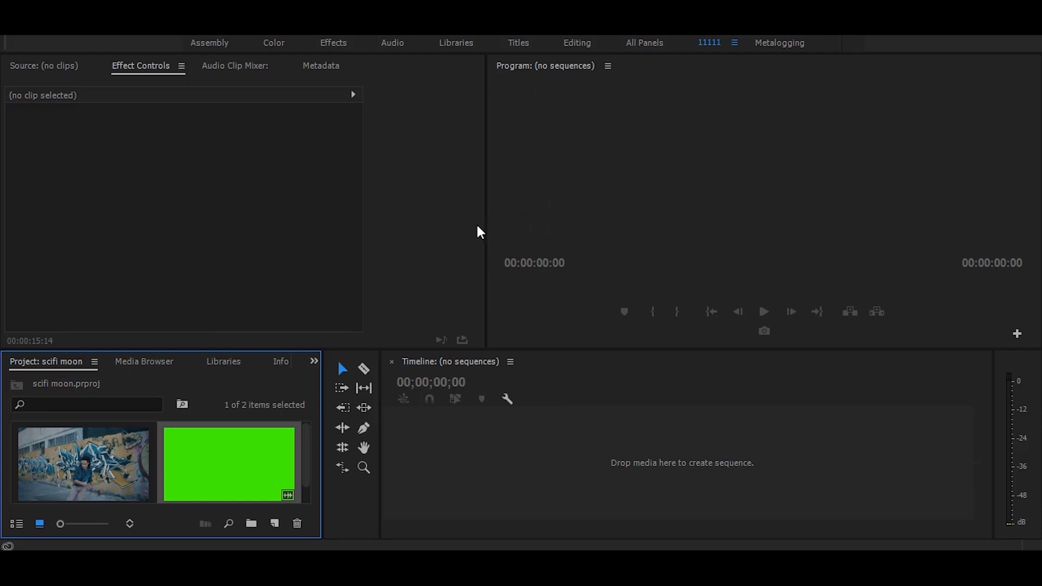
pyautogui.moveTo(545, 272)
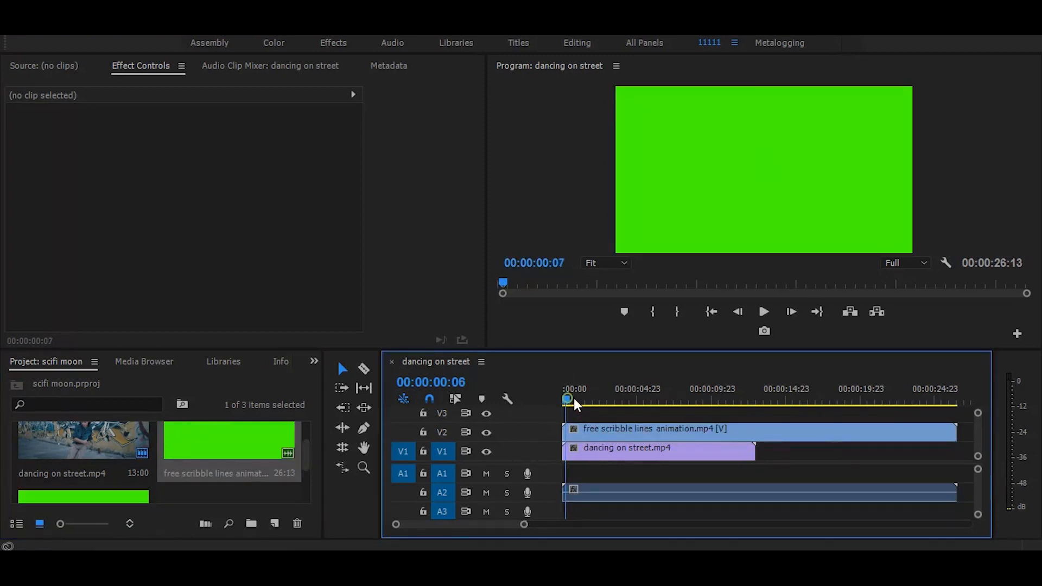
# Preview the scribble clip at two seconds, then apply Ultra Key from an 'ultra' effects search
pyautogui.moveTo(568, 399); pyautogui.dragTo(598, 399)
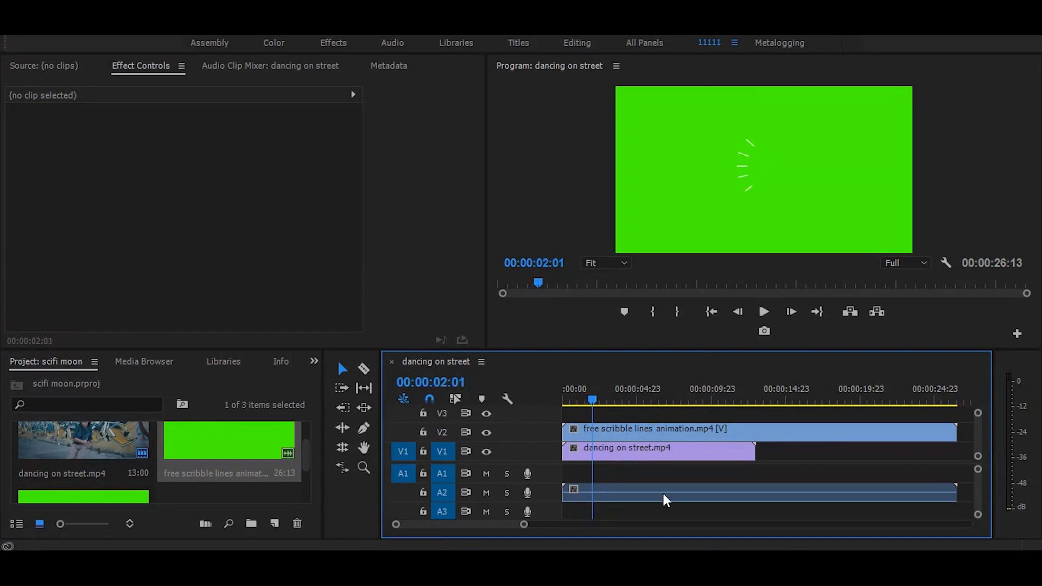
pyautogui.click(313, 361)
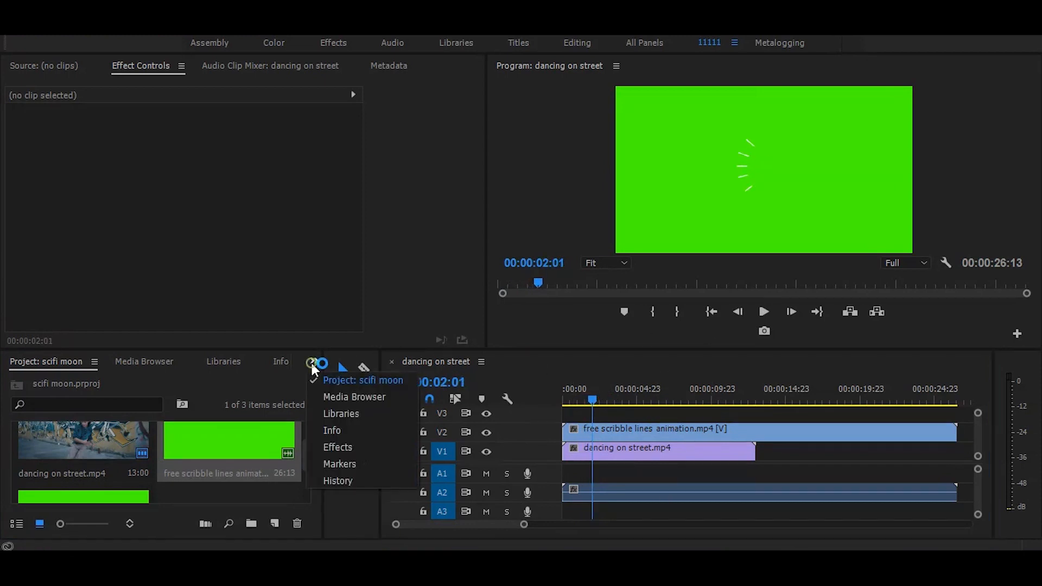
pyautogui.click(337, 446)
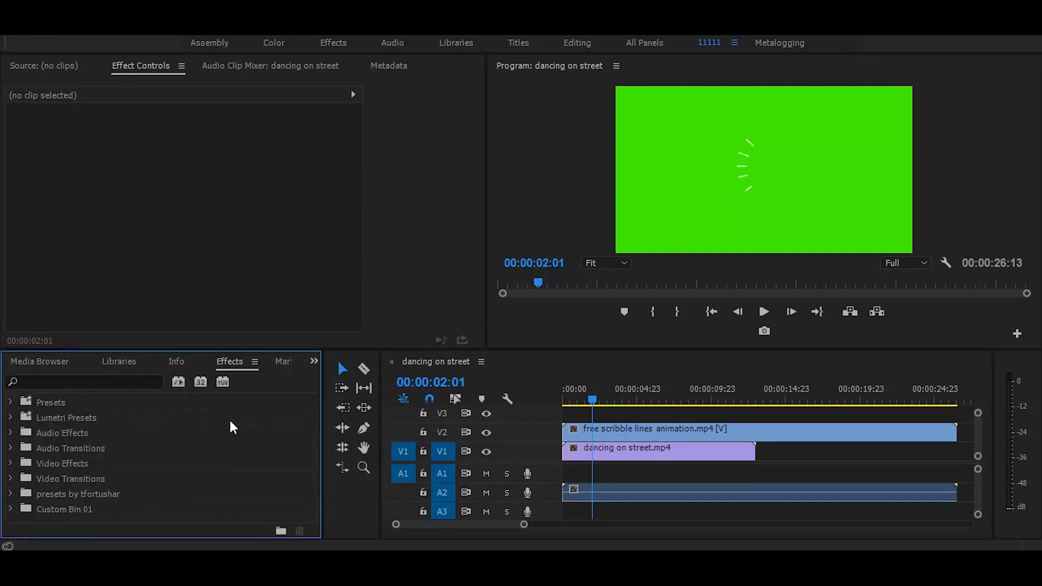
pyautogui.write('u')
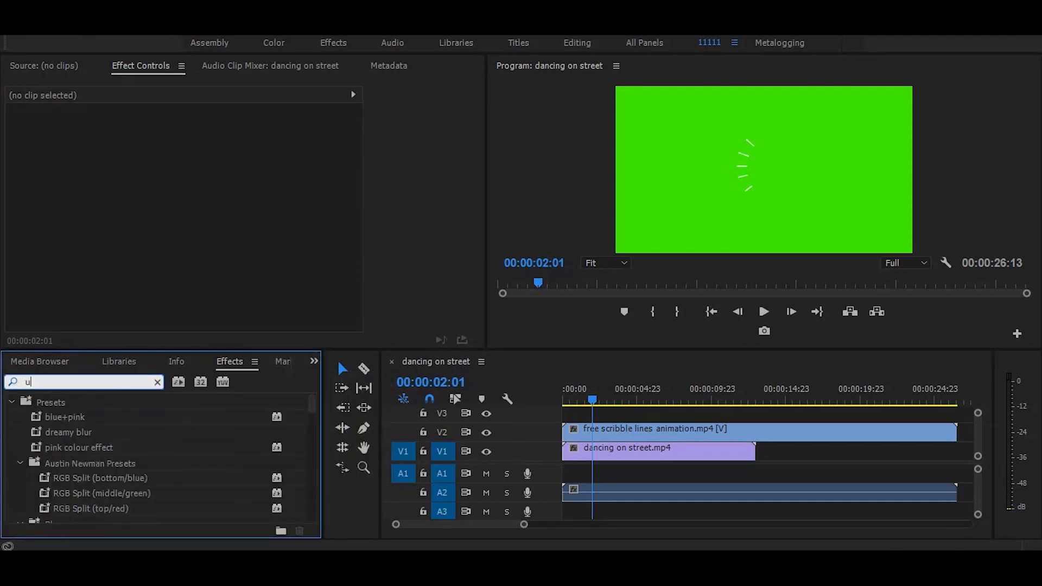
pyautogui.write('ultra')
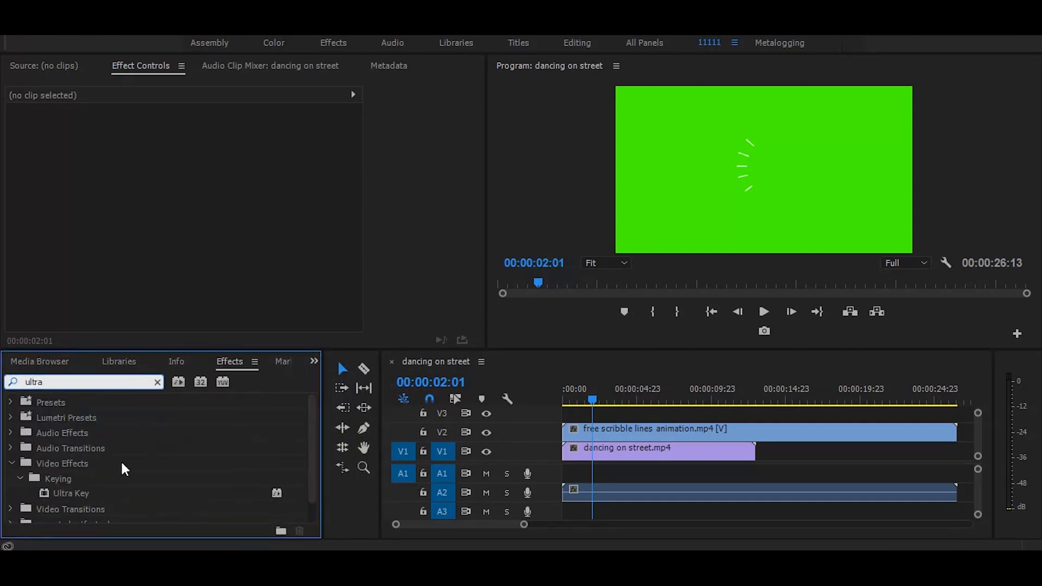
pyautogui.click(70, 494)
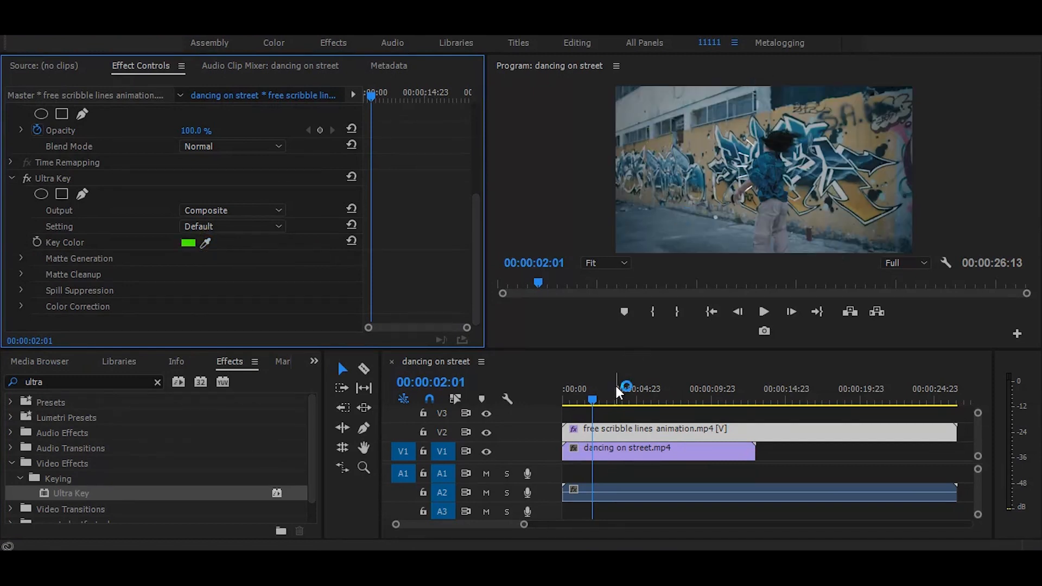
pyautogui.click(592, 399)
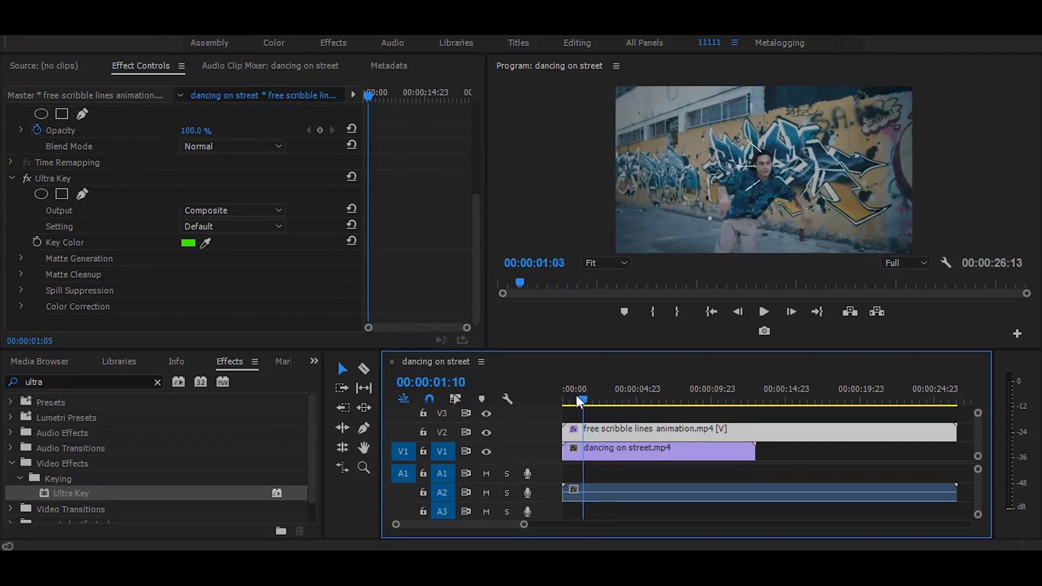
pyautogui.moveTo(582, 399); pyautogui.dragTo(575, 399)
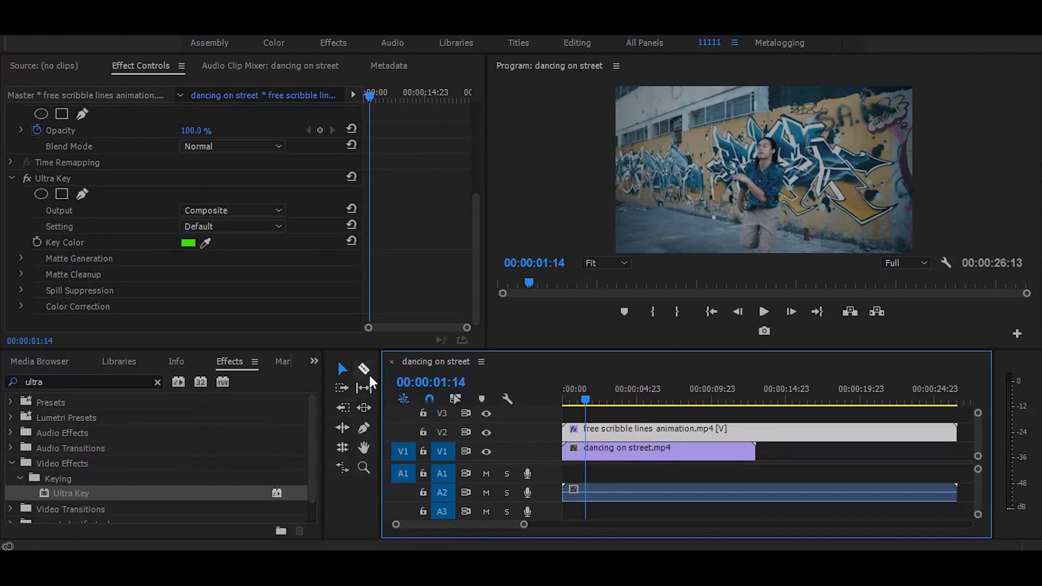
# Split the scribble animation clip at the playhead with the Razor tool
pyautogui.click(364, 369)
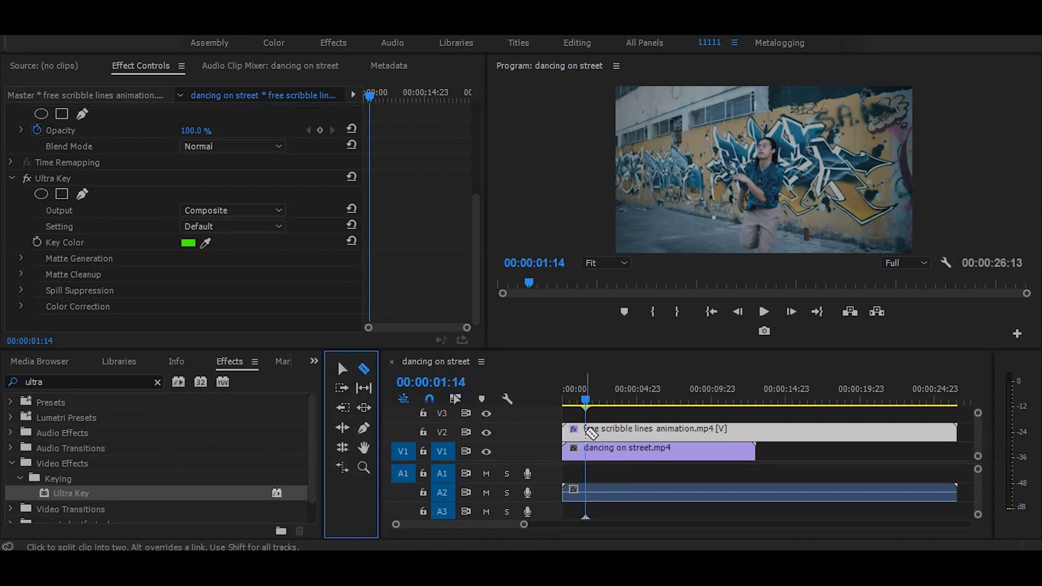
pyautogui.click(763, 311)
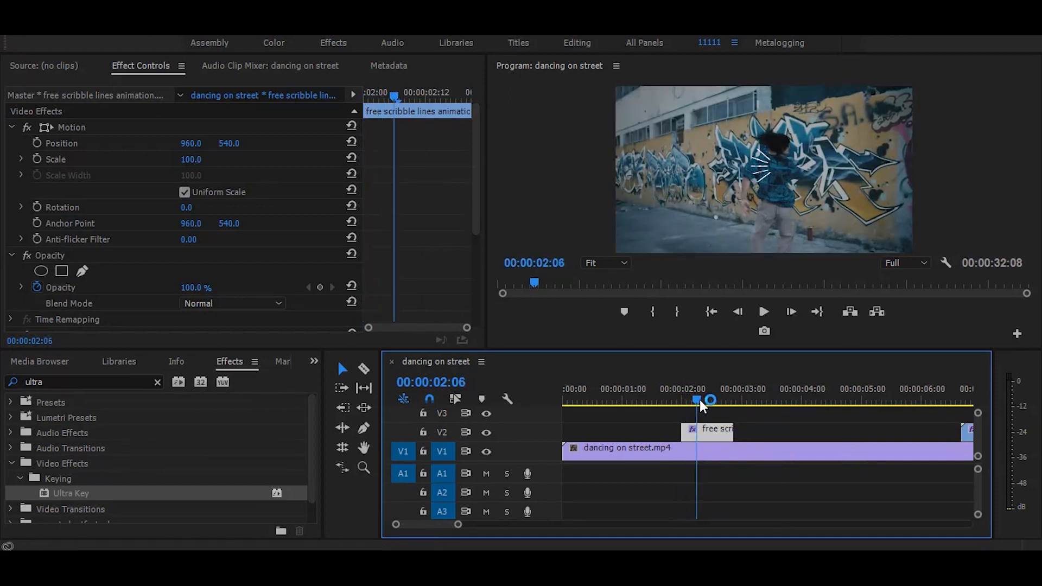
# Select the short scribble piece and shift it up beside the dancer, ready for another cut
pyautogui.click(706, 428)
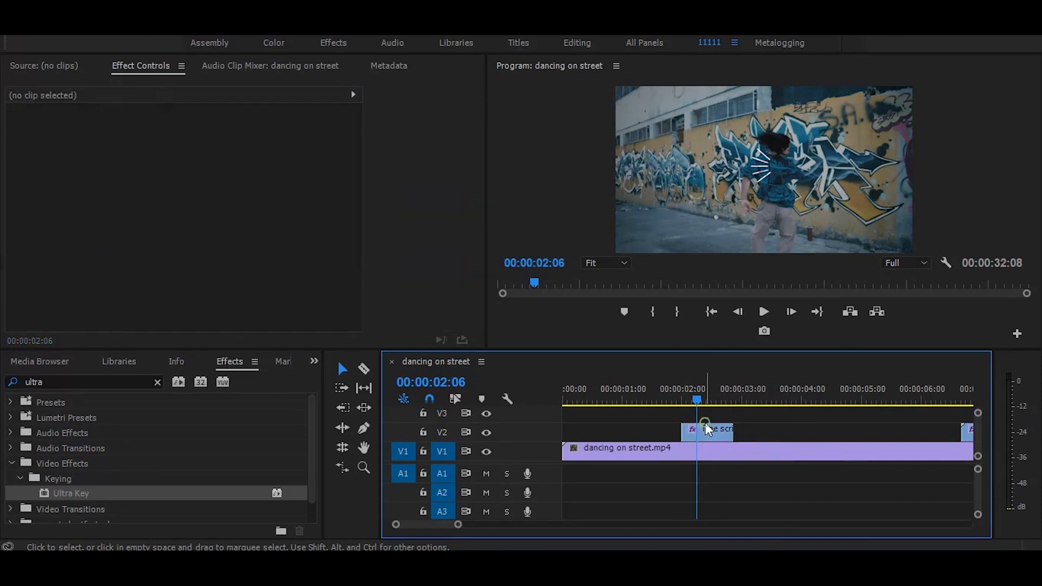
pyautogui.click(707, 429)
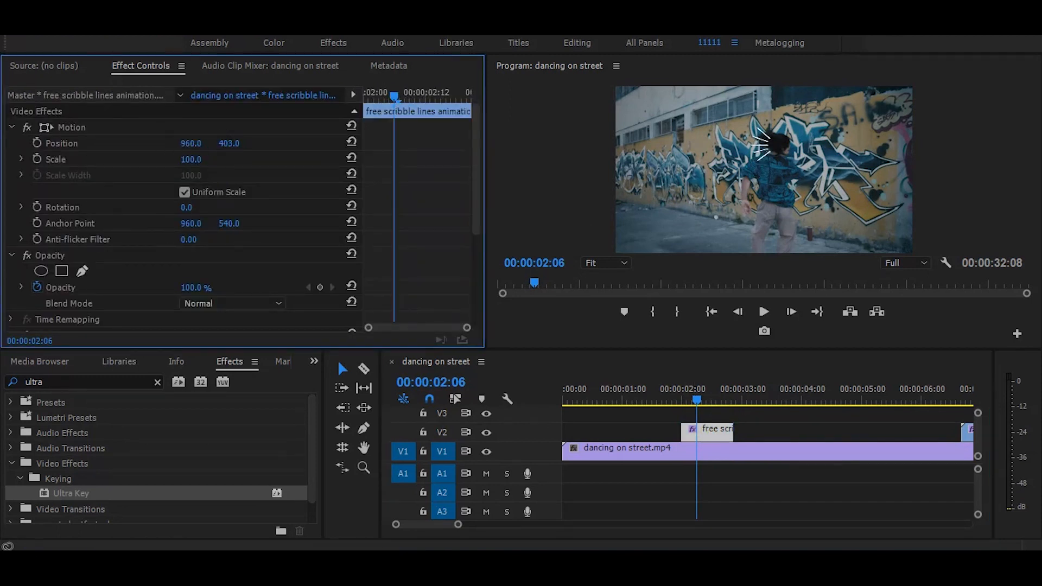
pyautogui.moveTo(764, 153); pyautogui.dragTo(751, 133)
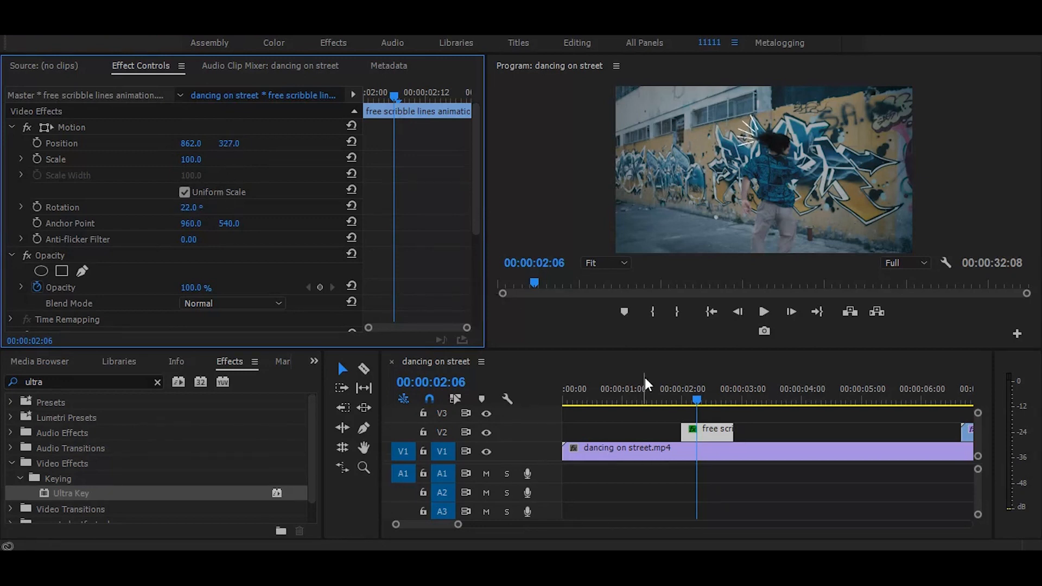
pyautogui.click(763, 311)
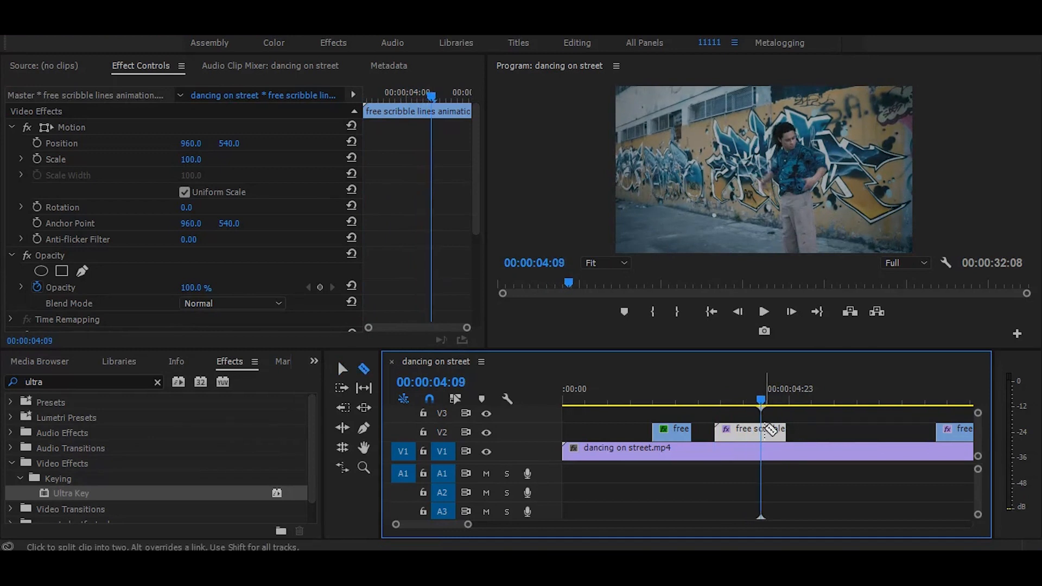
# Split the scribble clip and scrub the opening second to where the early scribbles start
pyautogui.click(751, 402)
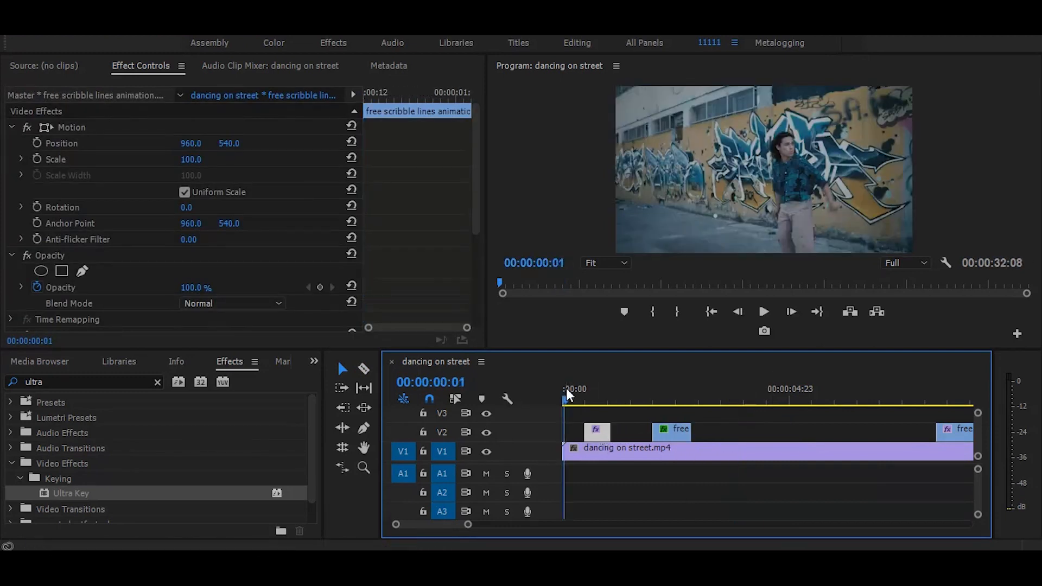
pyautogui.moveTo(564, 395); pyautogui.dragTo(585, 396)
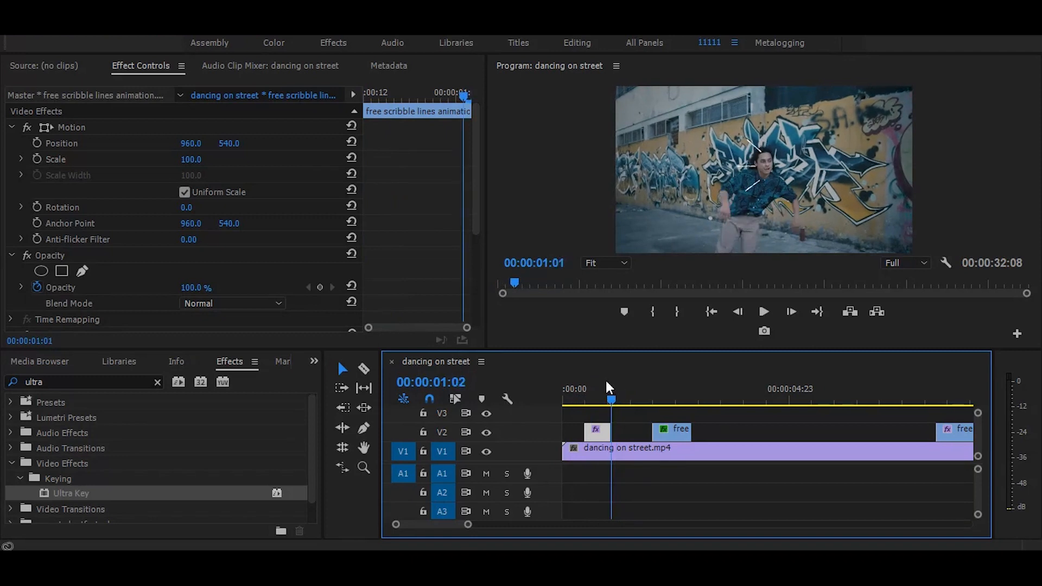
pyautogui.moveTo(611, 384); pyautogui.dragTo(585, 384)
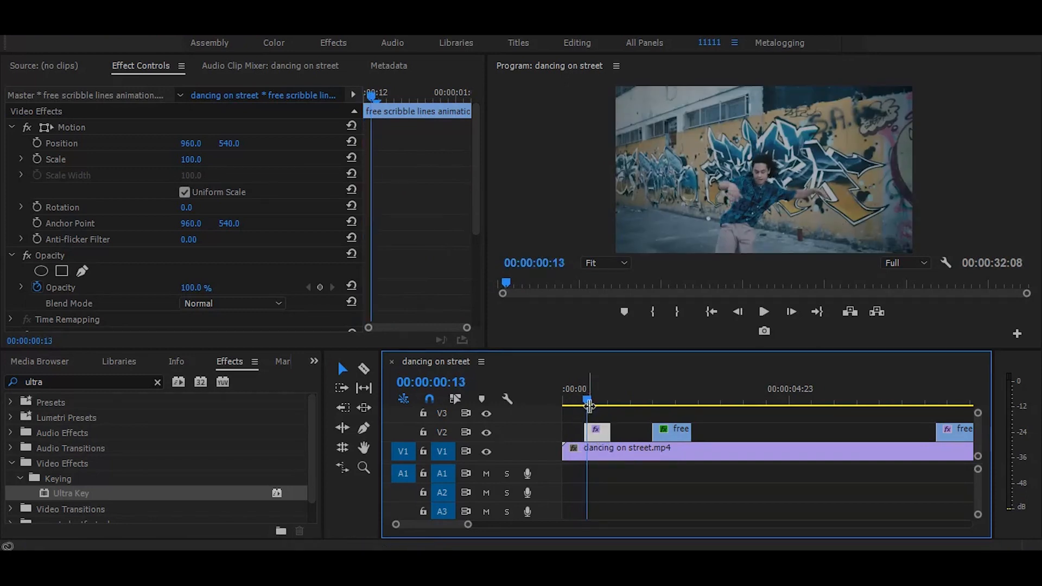
# Reposition the opening scribble piece to about 578, 758, then play and stop to review
pyautogui.moveTo(588, 404); pyautogui.dragTo(598, 403)
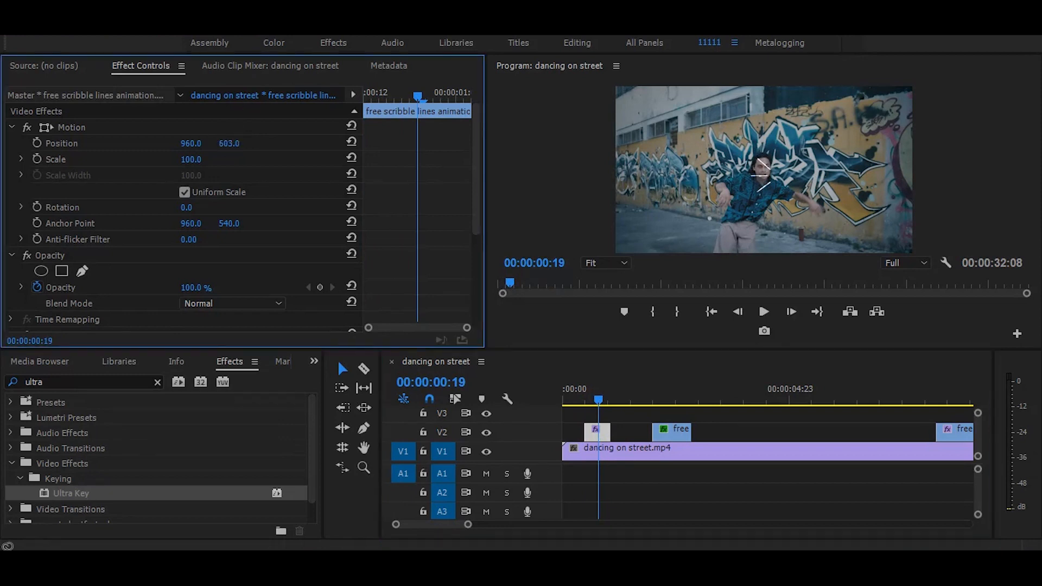
pyautogui.moveTo(764, 179); pyautogui.dragTo(748, 196)
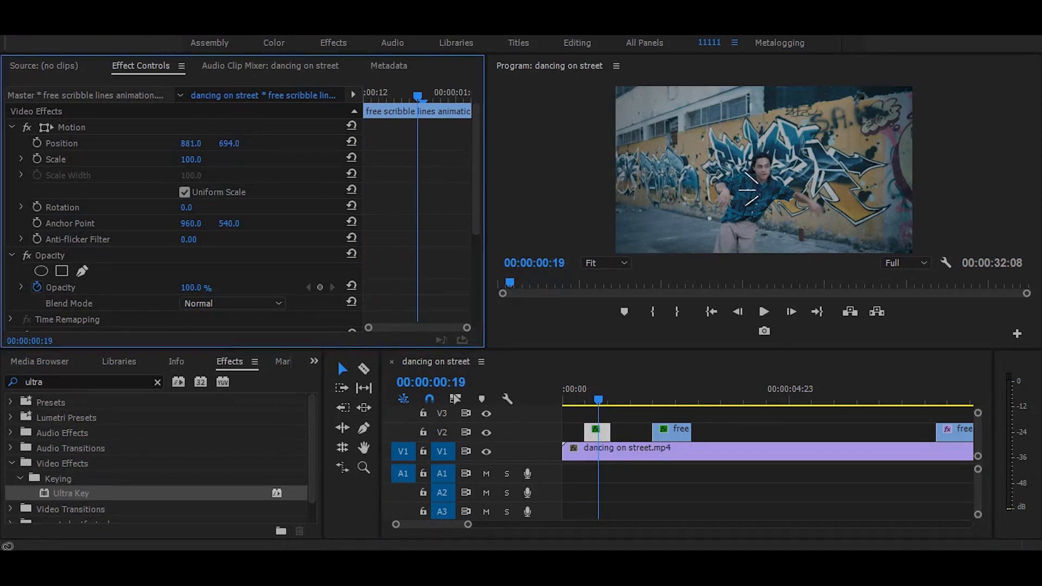
pyautogui.moveTo(206, 143); pyautogui.dragTo(190, 143)
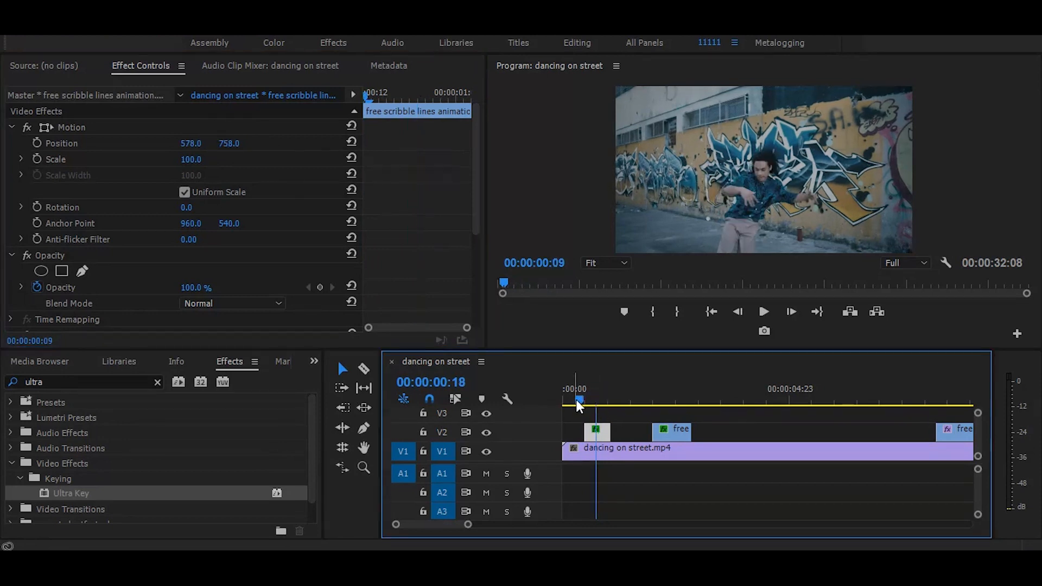
pyautogui.click(763, 311)
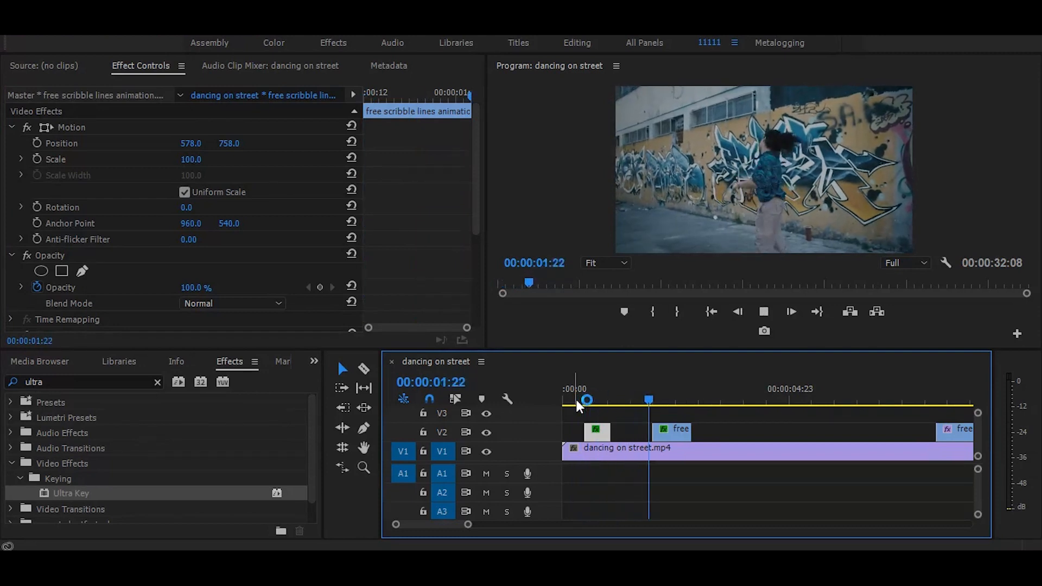
pyautogui.click(763, 311)
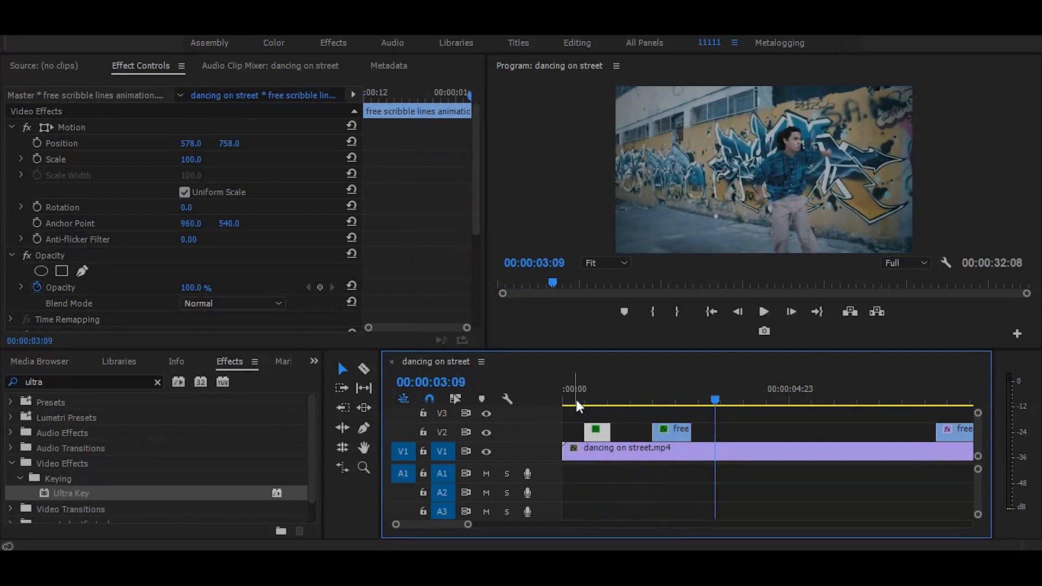